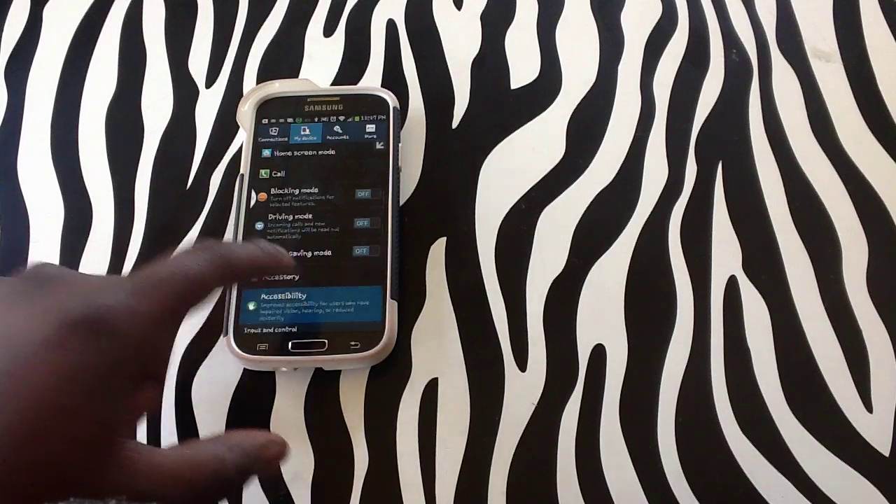
Navigate from My device settings through Accessibility into the TalkBack service page.
click(287, 297)
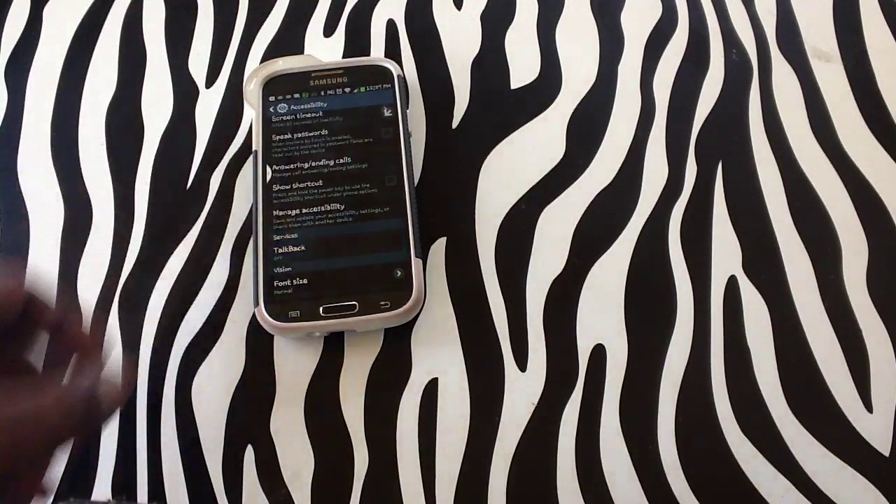
click(286, 248)
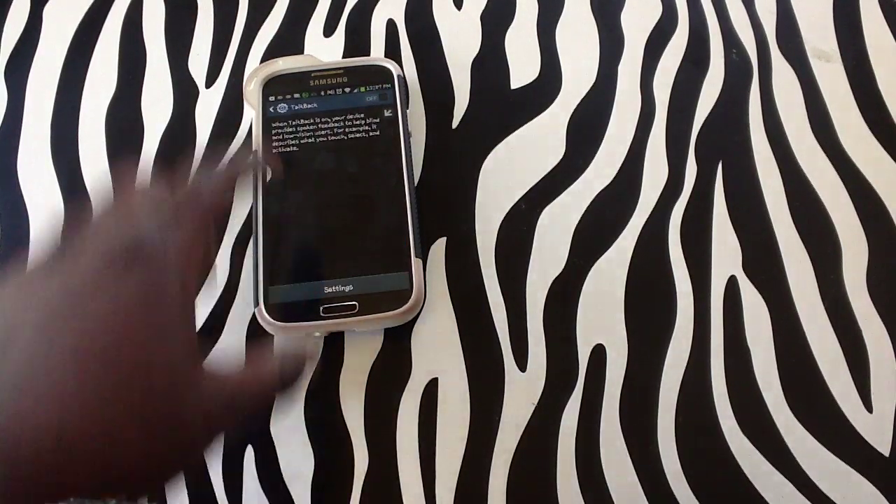